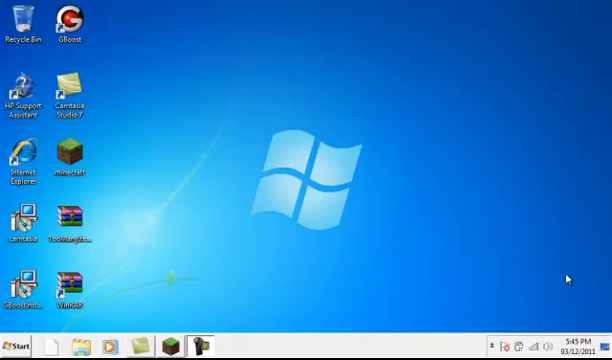
mouse_move(118, 216)
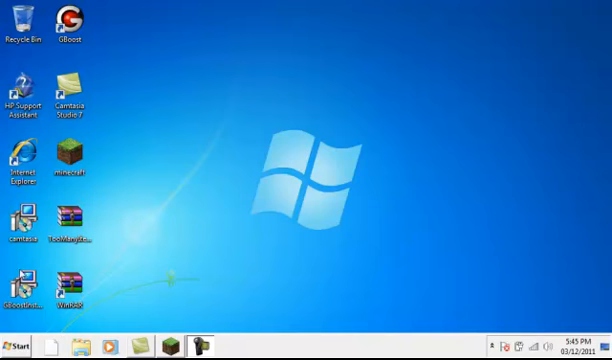
Search the Start menu for %appdata to reach the .minecraft folder
click(20, 338)
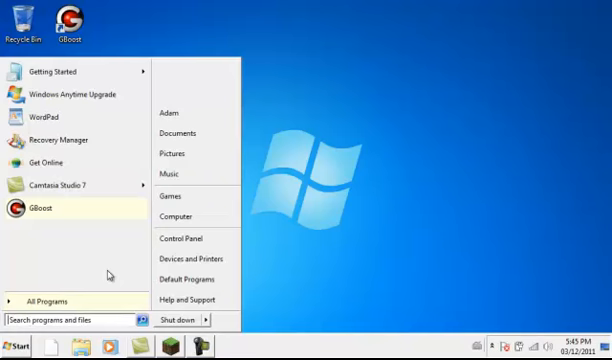
text(%appdata)
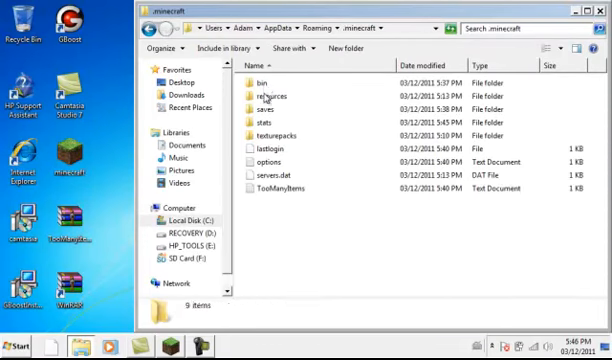
Enter the bin folder and open minecraft.jar in WinRAR
double_click(262, 77)
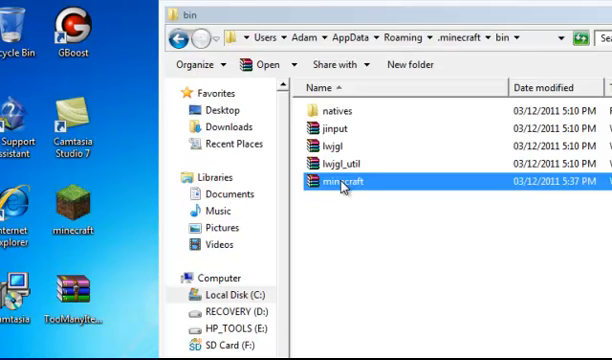
double_click(338, 185)
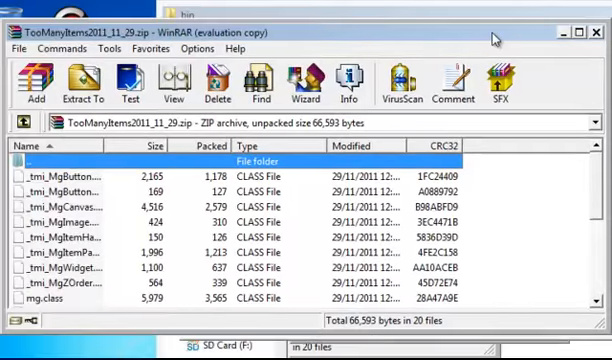
Select all the class files in the TooManyItems archive for copying into minecraft.jar
click(50, 299)
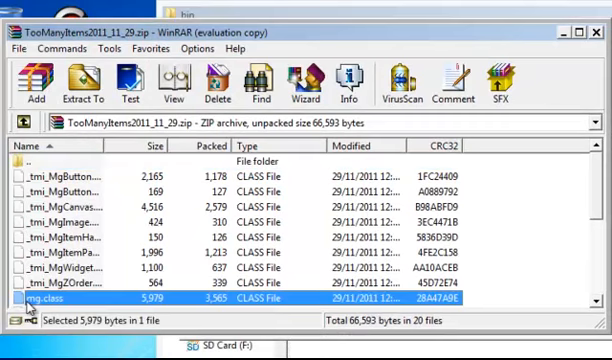
key(ctrl+a)
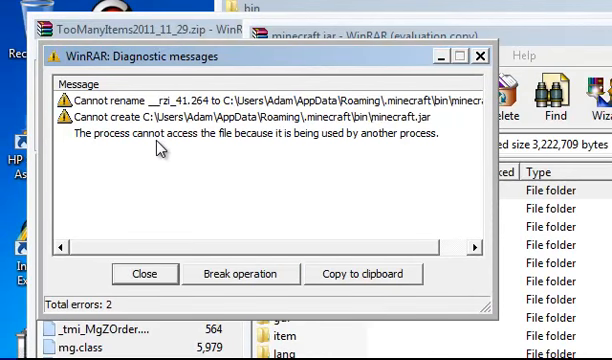
mouse_move(207, 168)
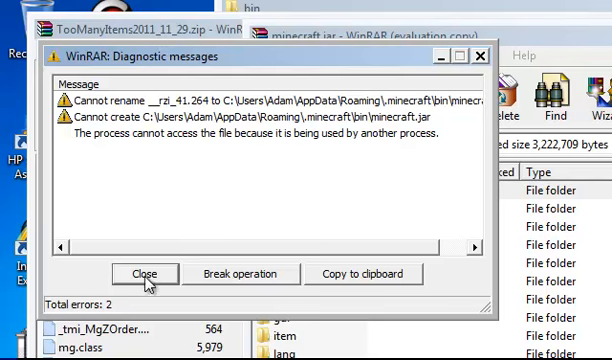
Close the WinRAR Diagnostic messages dialog about minecraft.jar being in use
click(145, 273)
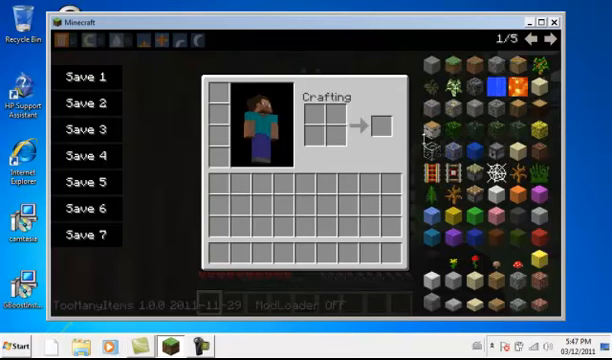
mouse_move(494, 88)
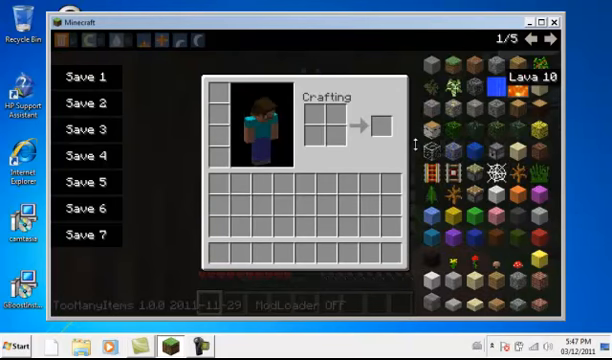